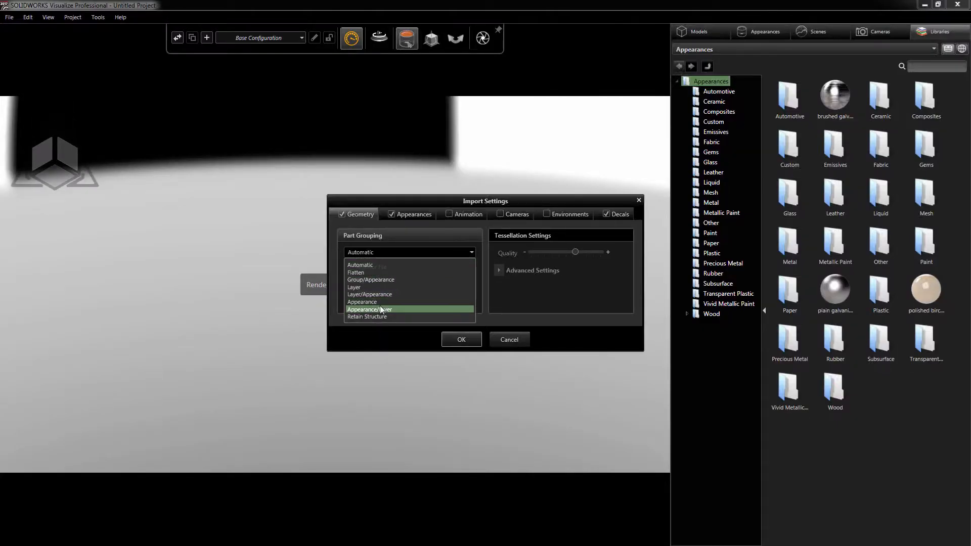
Import the quad grouped by Appearance and expand Root in Models to show its appearance groups.
click(461, 340)
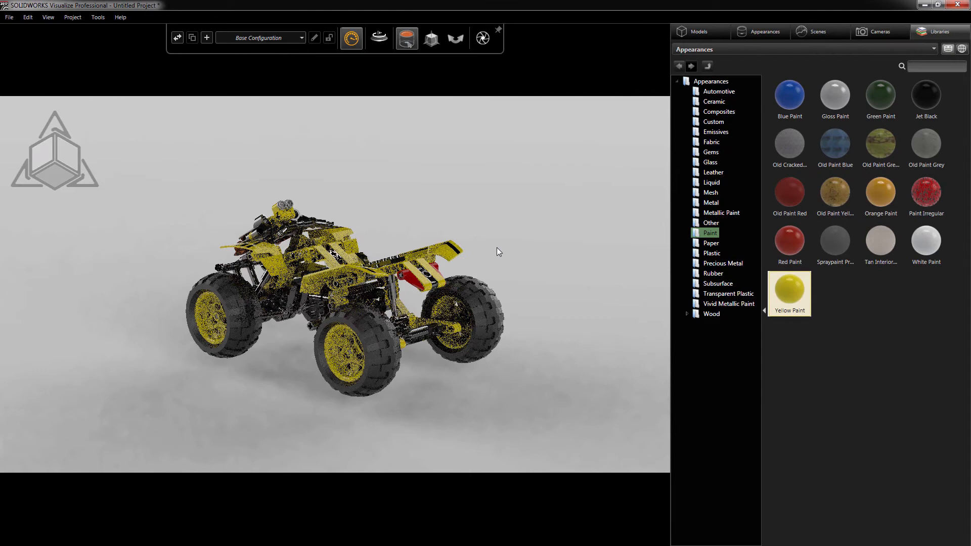
click(698, 31)
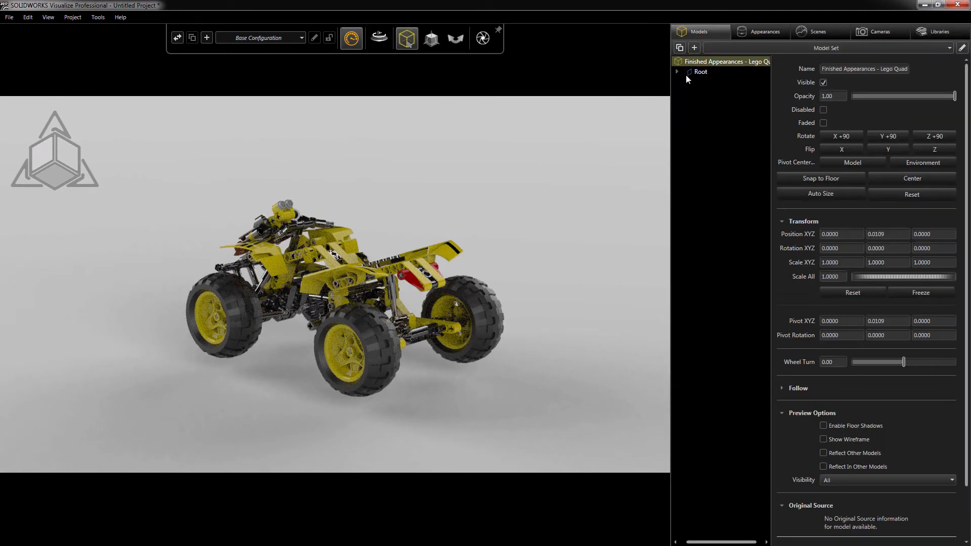
click(700, 71)
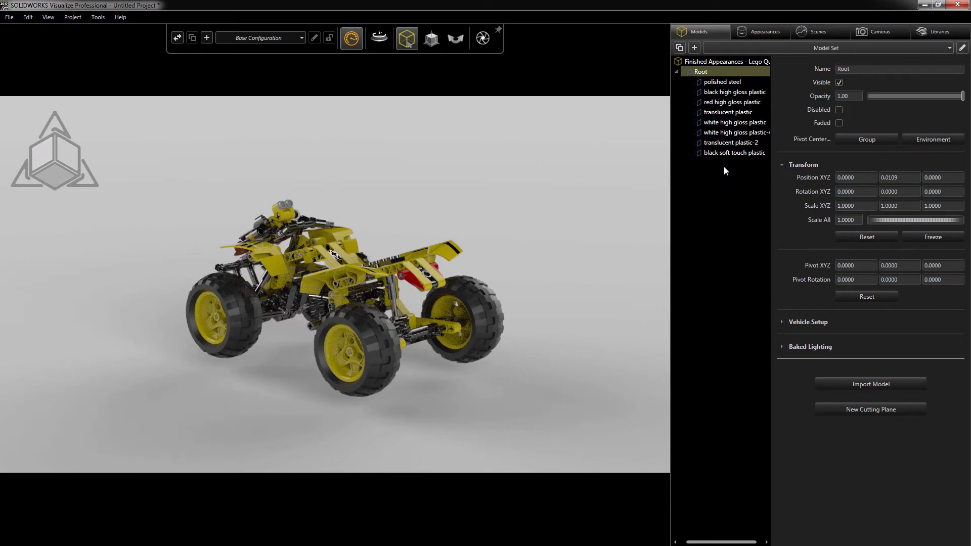
Re-import the quad with Part Grouping set to Automatic and view its individual parts in Models.
click(870, 384)
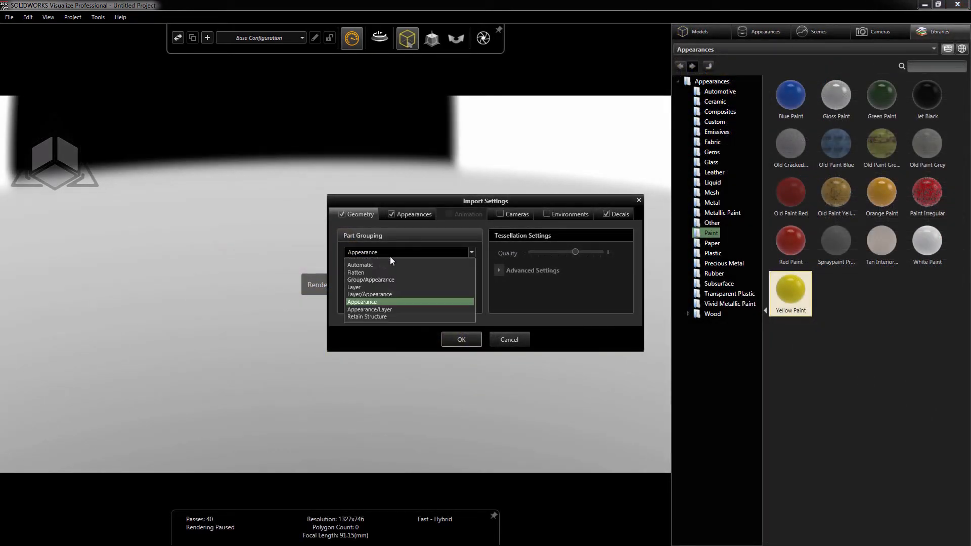
click(360, 264)
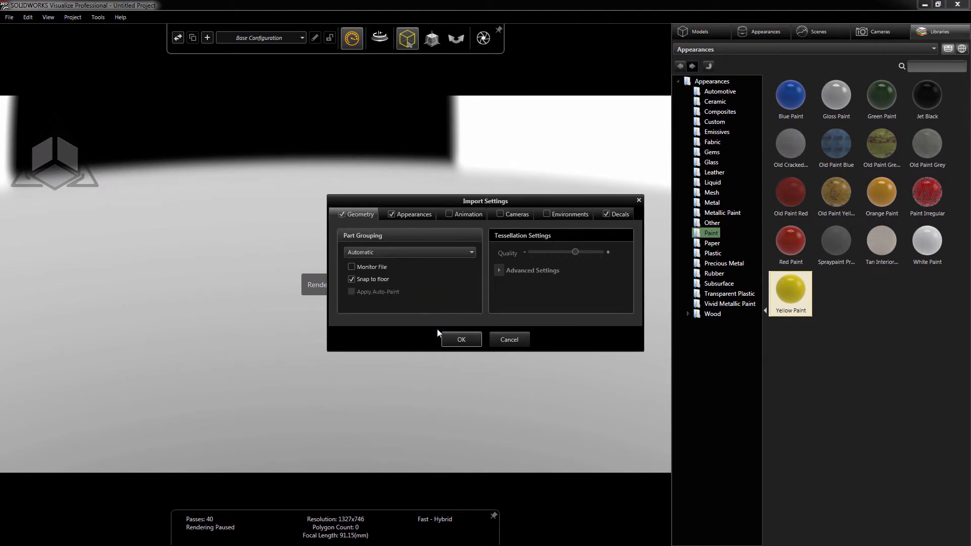
click(461, 339)
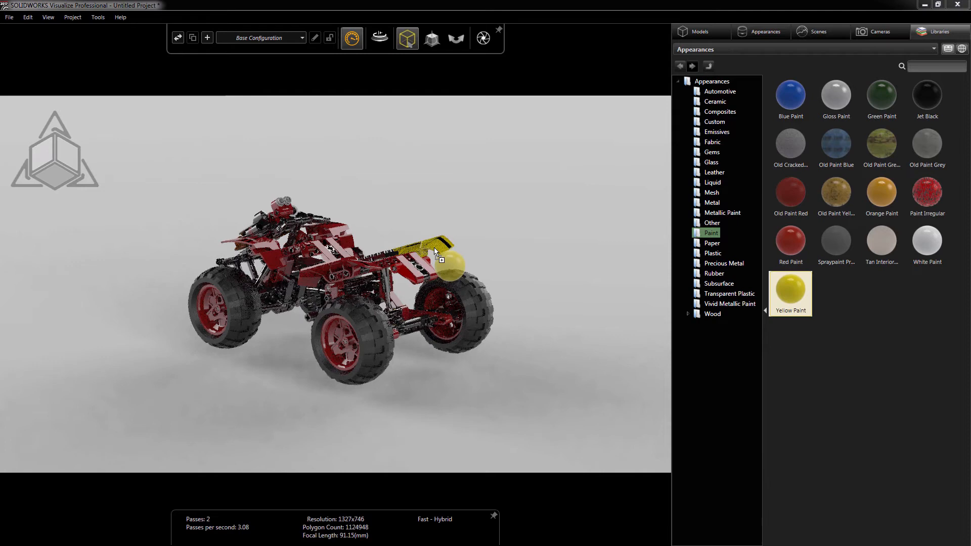
click(700, 32)
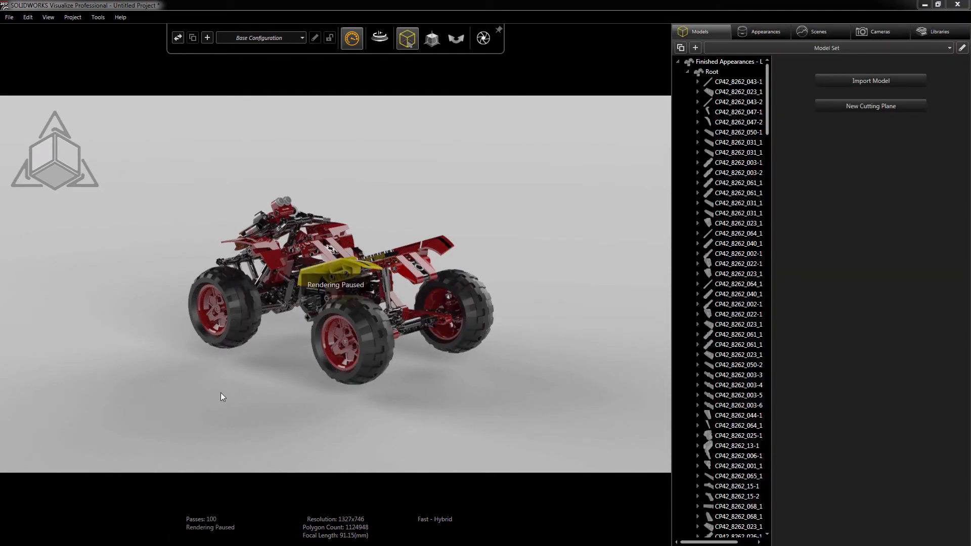
click(759, 31)
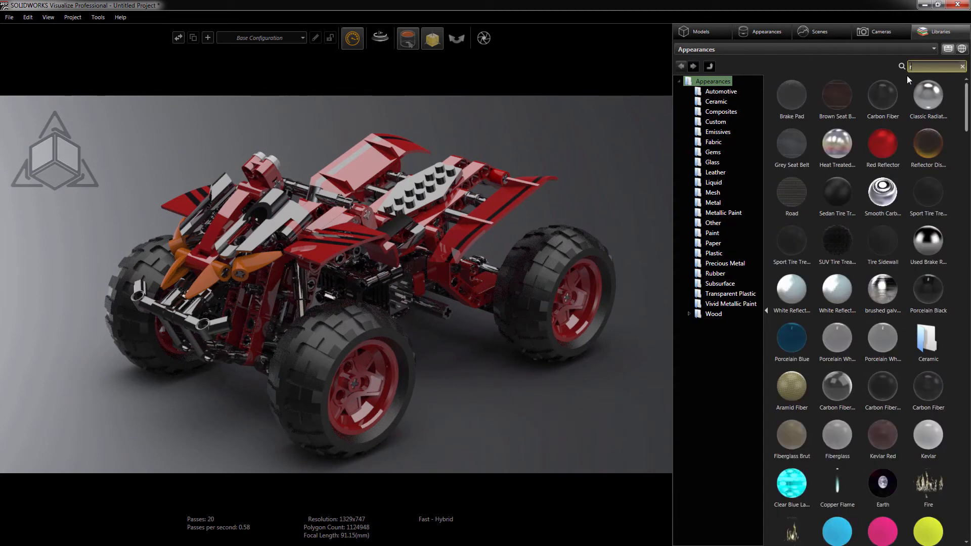
Search the appearance library for 'red' and drop Red Acrylic onto the rear wheel rim.
text(red)
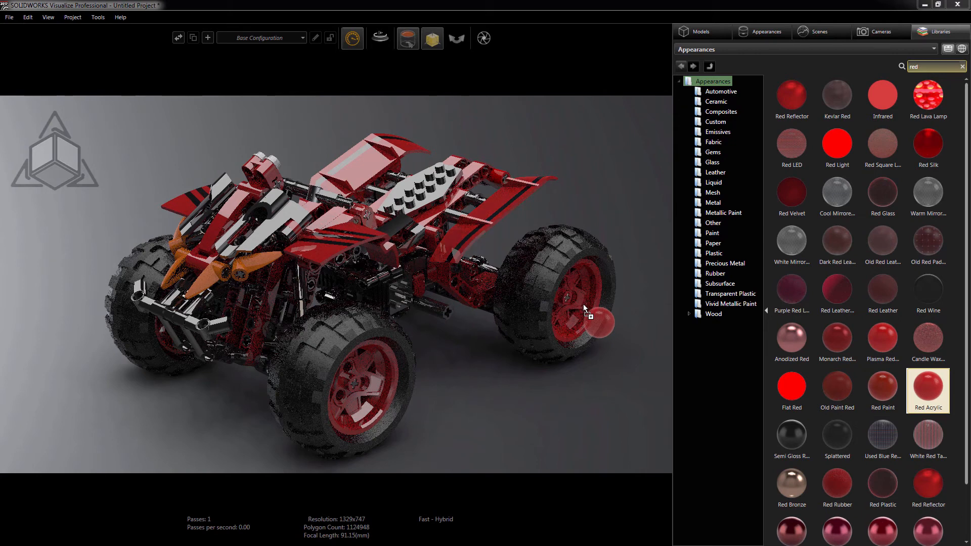
drag(591, 316, 387, 408)
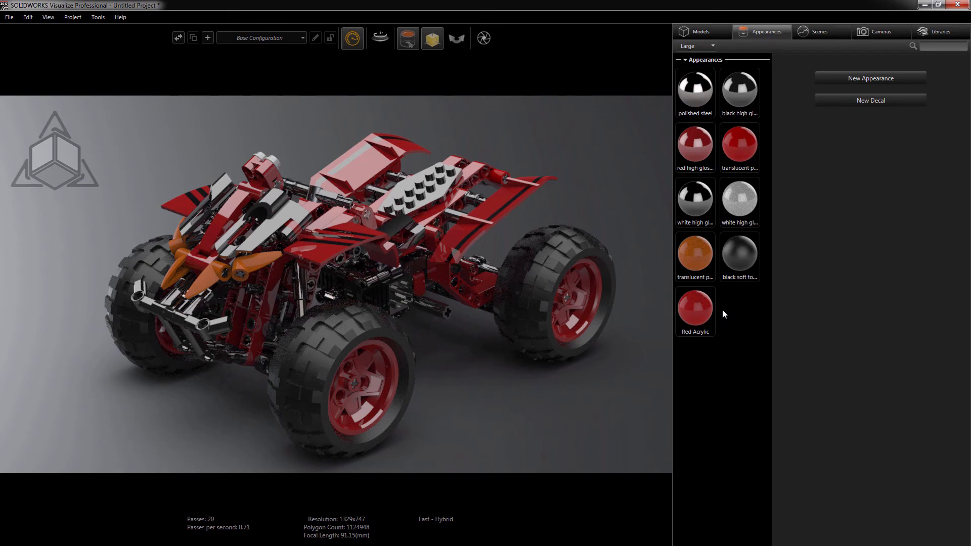
Inspect Red Acrylic, then select every part using red high gloss plastic and bring up its actions.
click(694, 311)
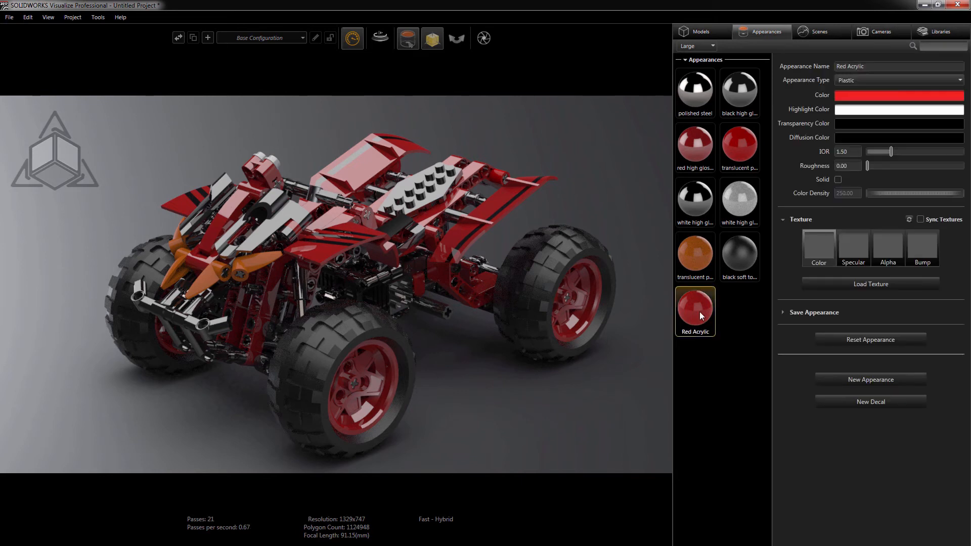
click(694, 146)
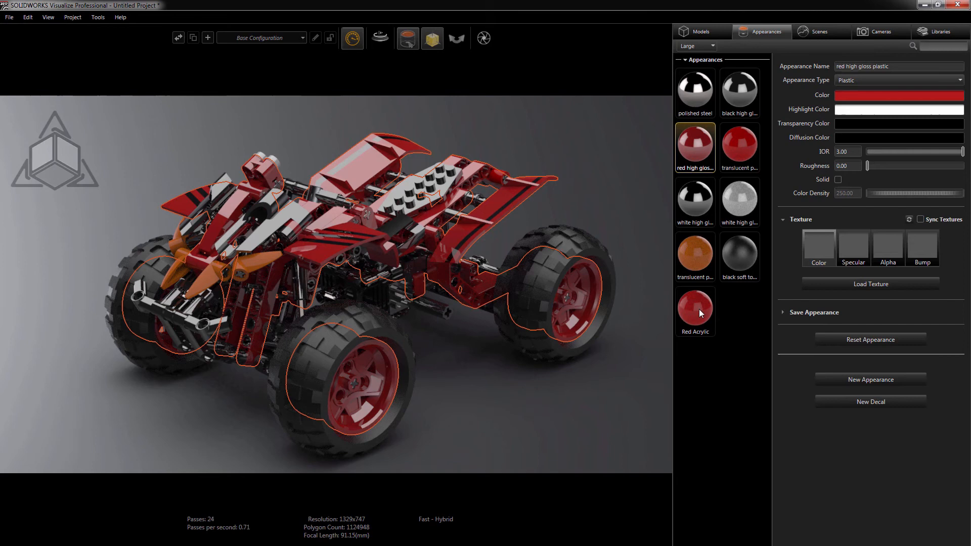
right_click(694, 311)
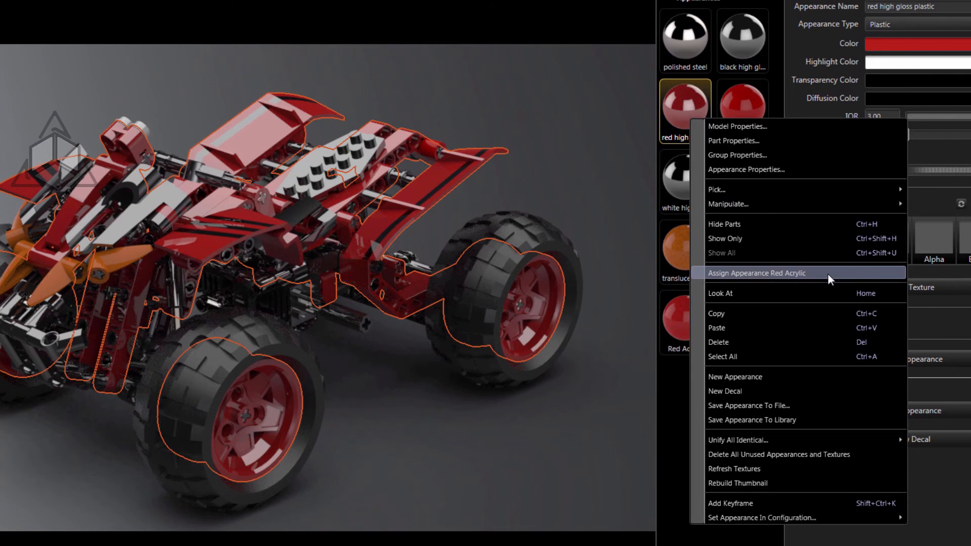
Assign Red Acrylic to all red high gloss plastic parts and review its settings.
click(755, 273)
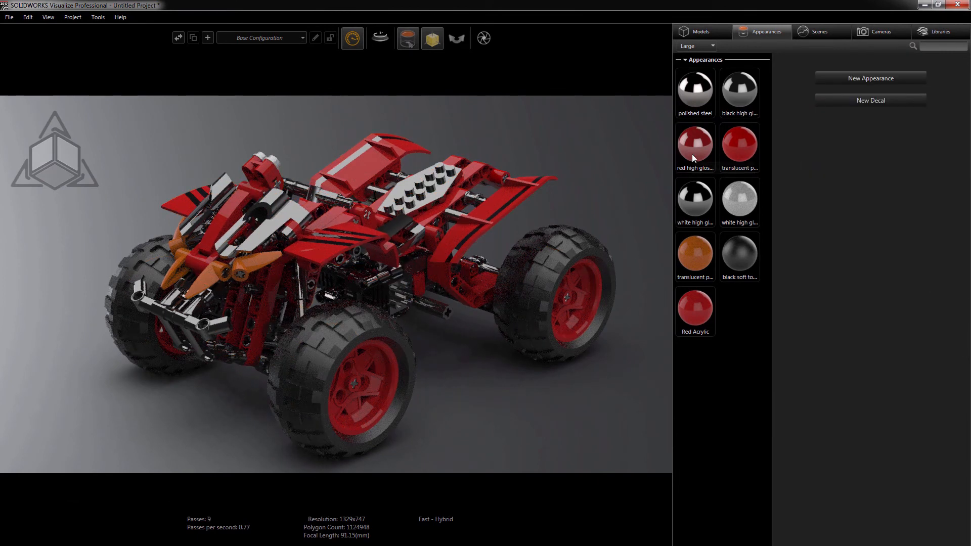
click(695, 312)
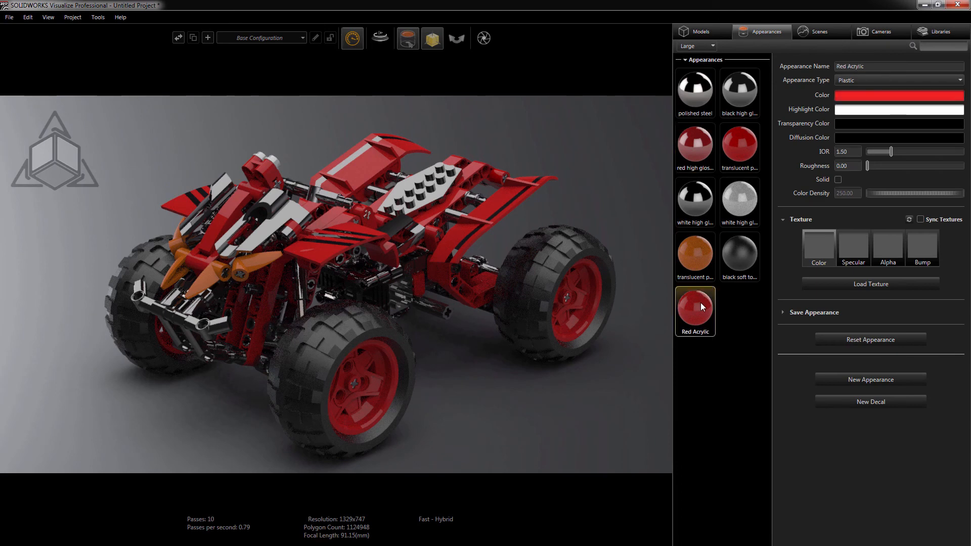